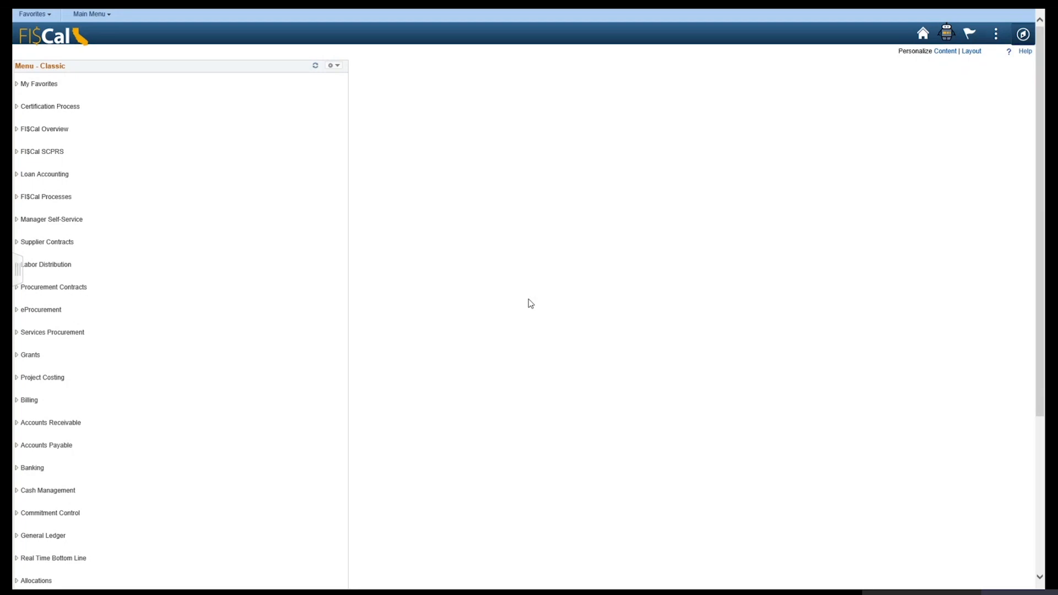
pyautogui.moveTo(166, 89)
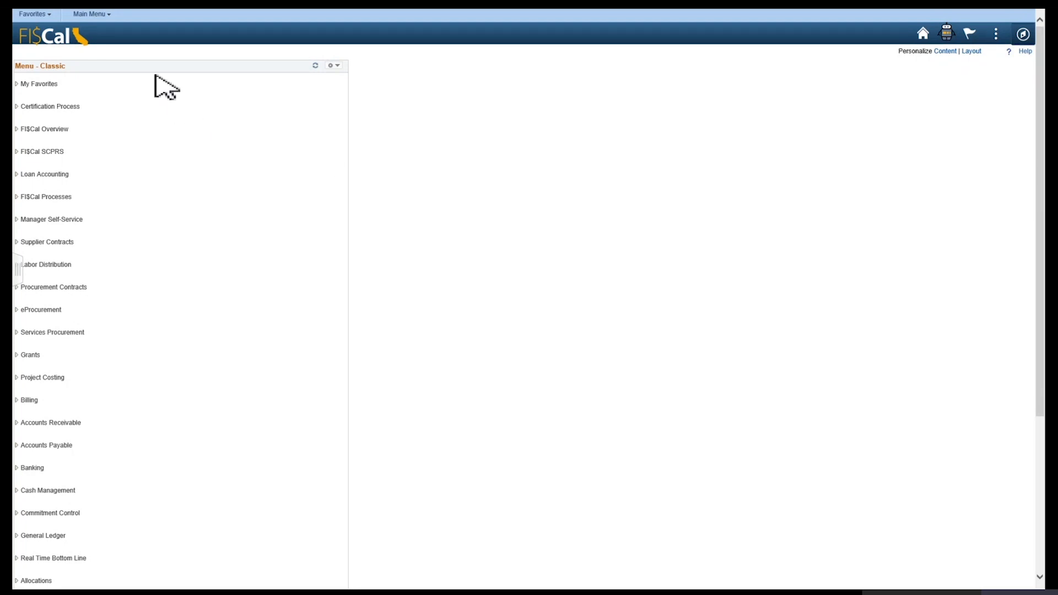
# Step: Navigate via FI$Cal Processes > FI$Cal Extension > GL to PFA Interface Review
pyautogui.click(89, 13)
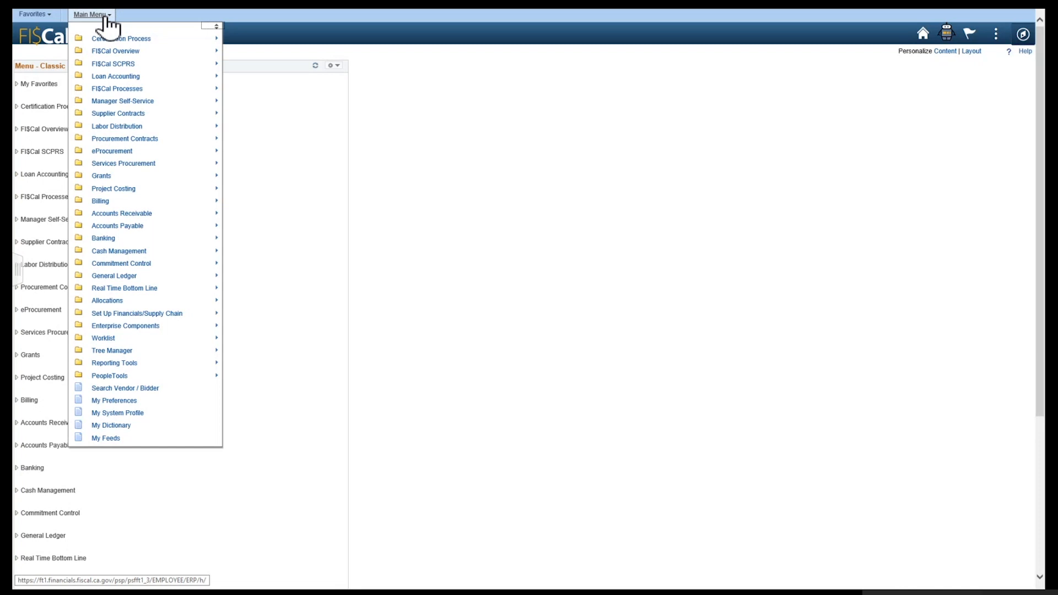
pyautogui.moveTo(117, 89)
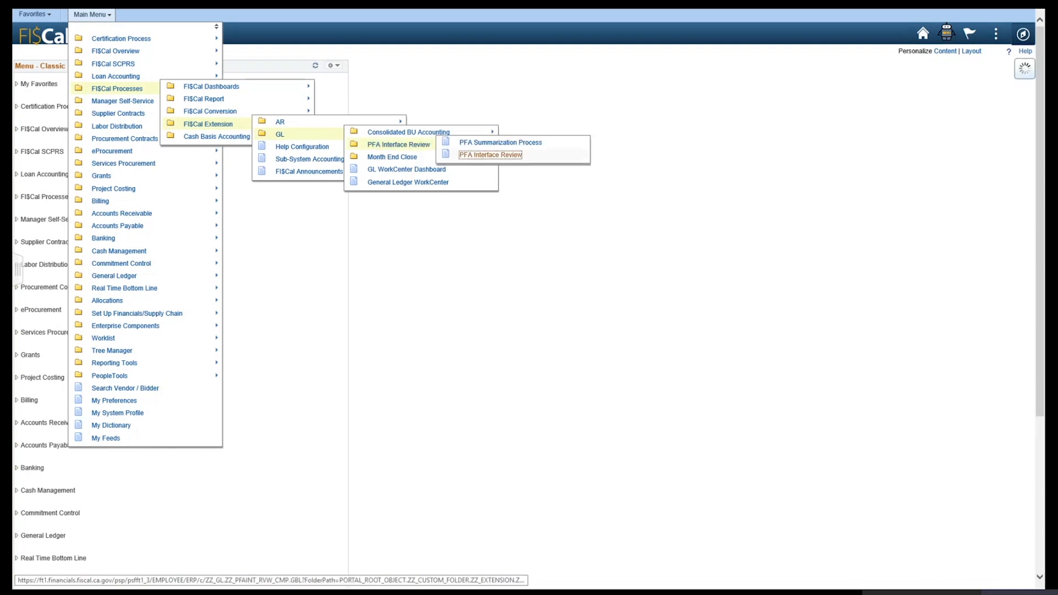
pyautogui.click(491, 156)
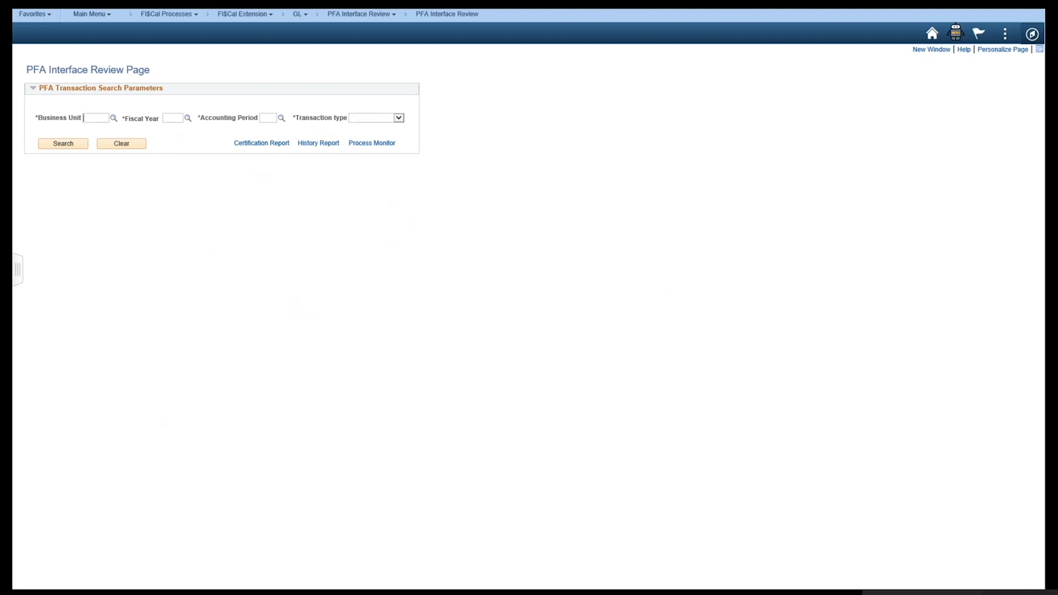
pyautogui.moveTo(273, 206)
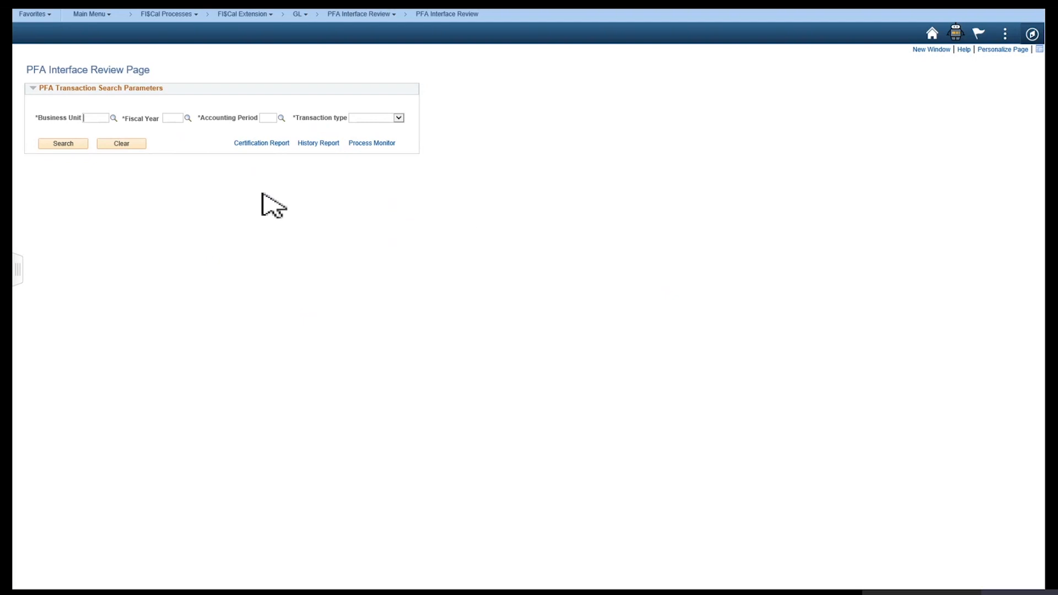
pyautogui.moveTo(105, 126)
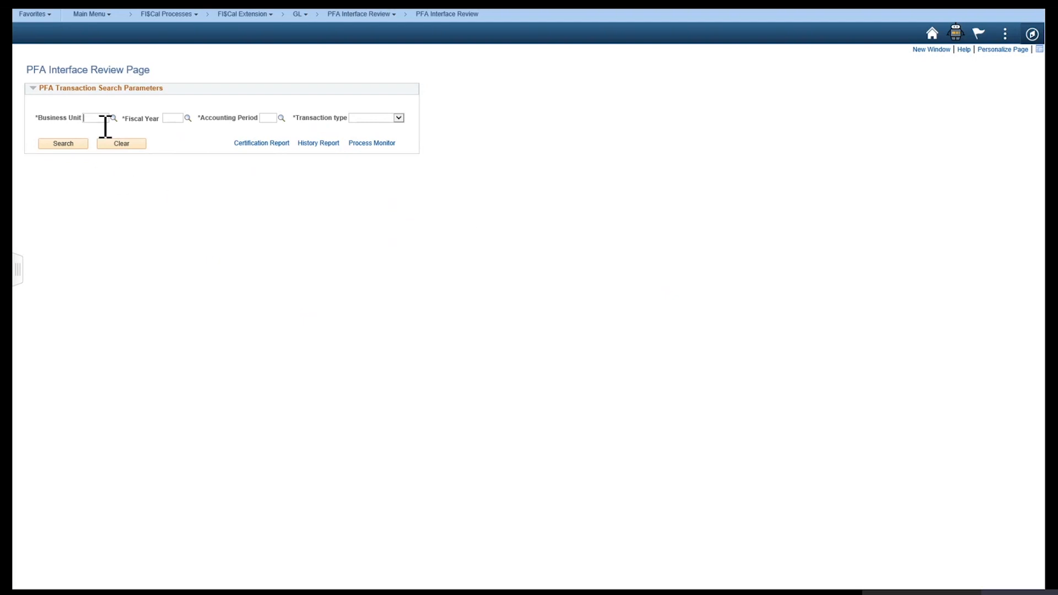
# Step: Search PFA Actuals transactions for business unit 4265, fiscal year 2020, period 1
pyautogui.write('4265')
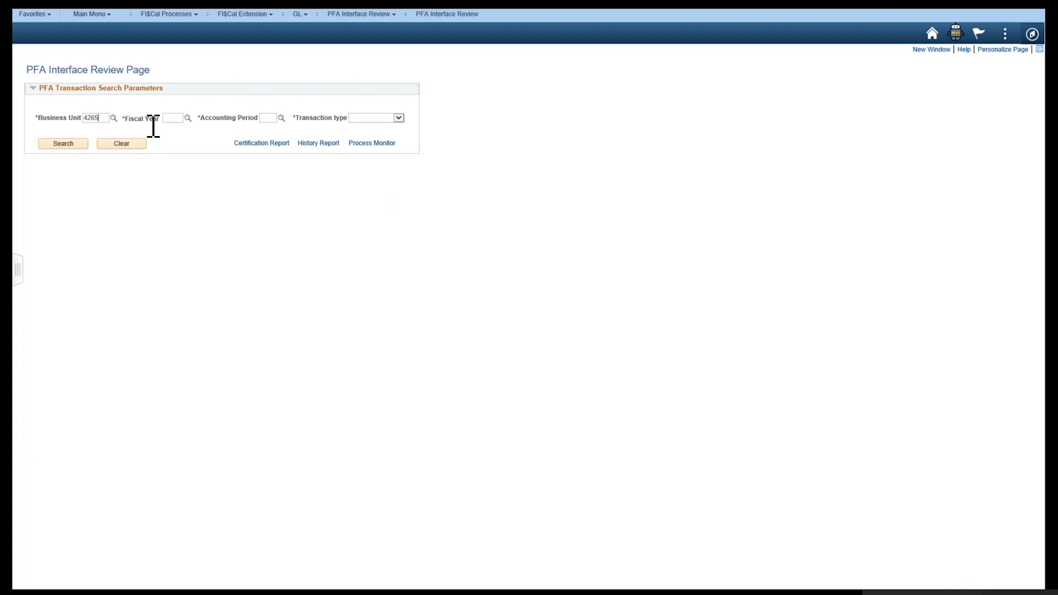
pyautogui.write('2')
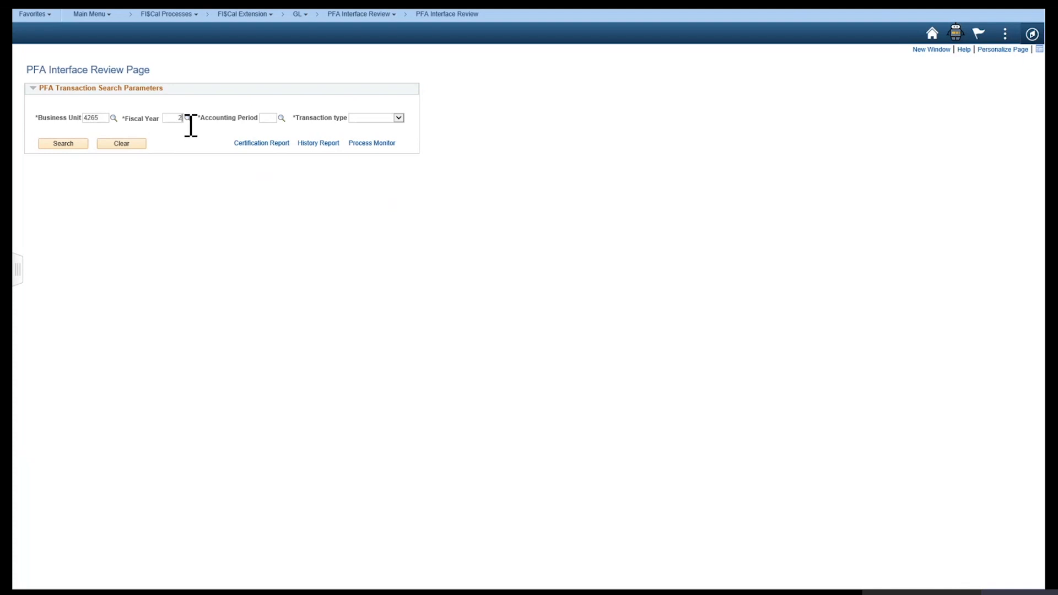
pyautogui.write('2020')
pyautogui.click(269, 118)
pyautogui.write('1')
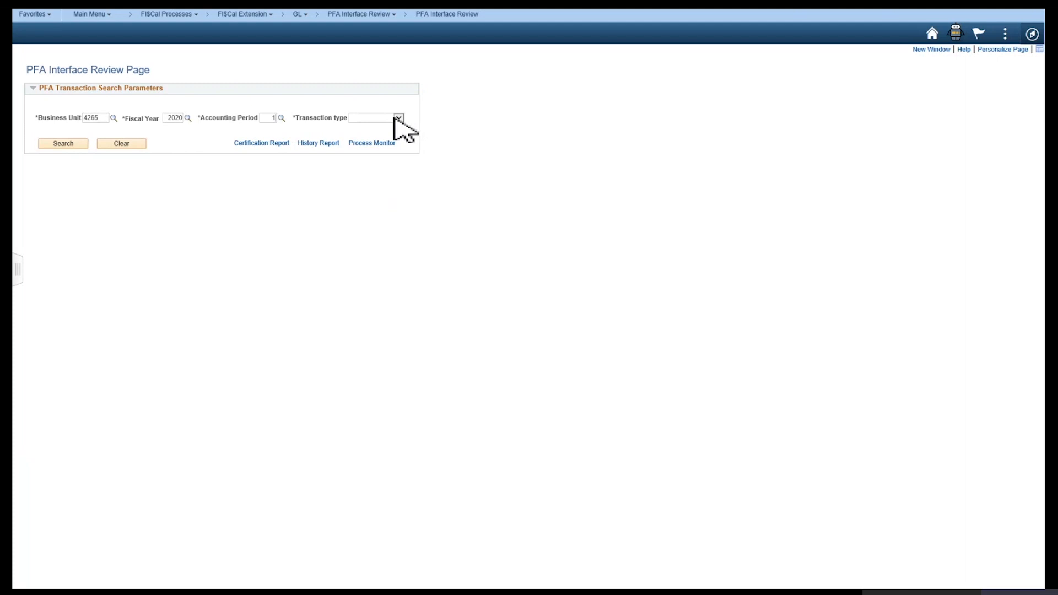
pyautogui.click(398, 118)
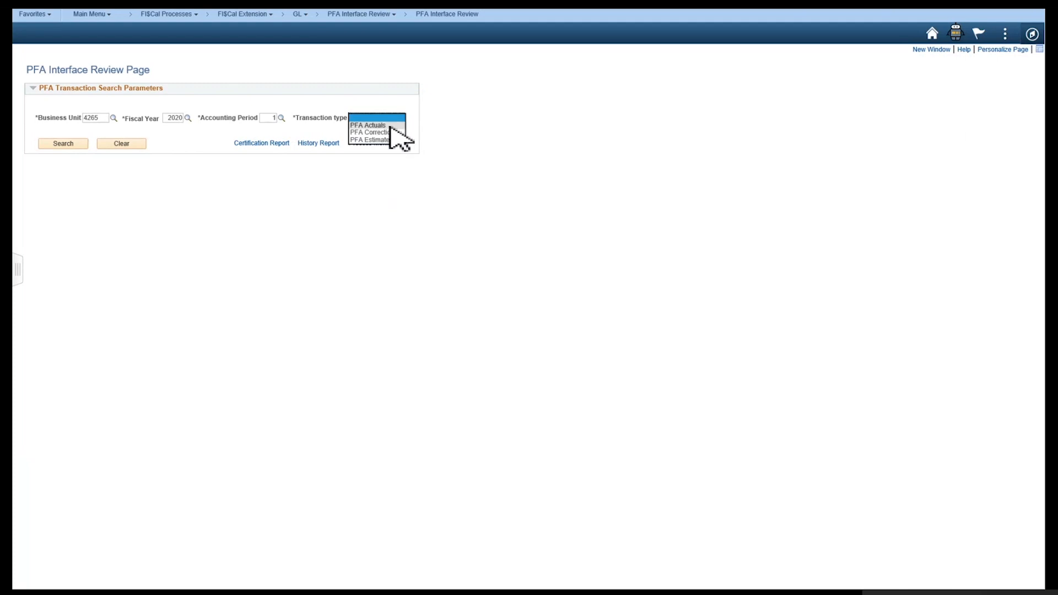
pyautogui.click(369, 125)
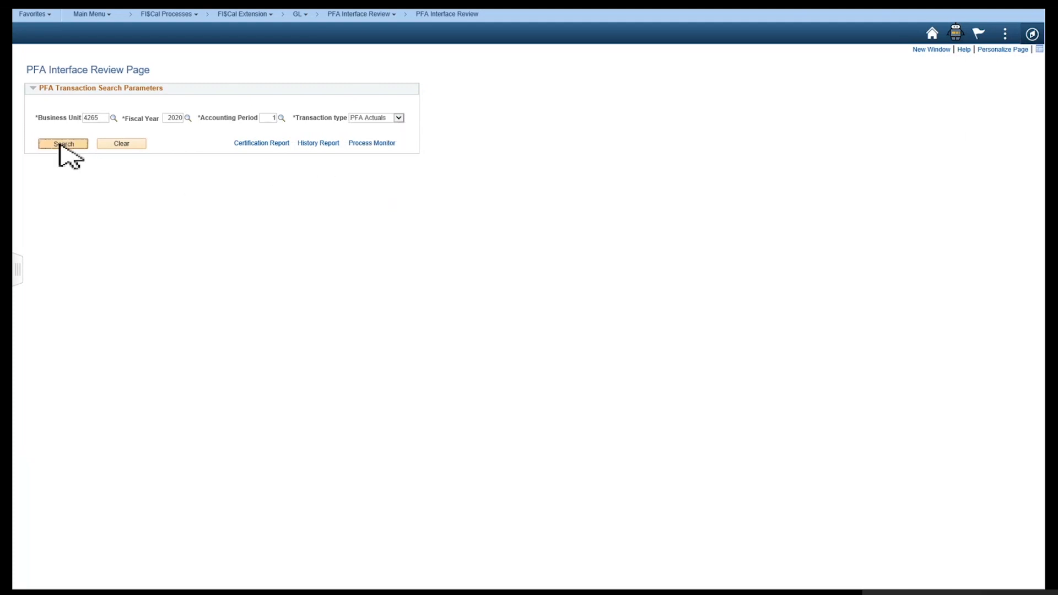
pyautogui.click(63, 143)
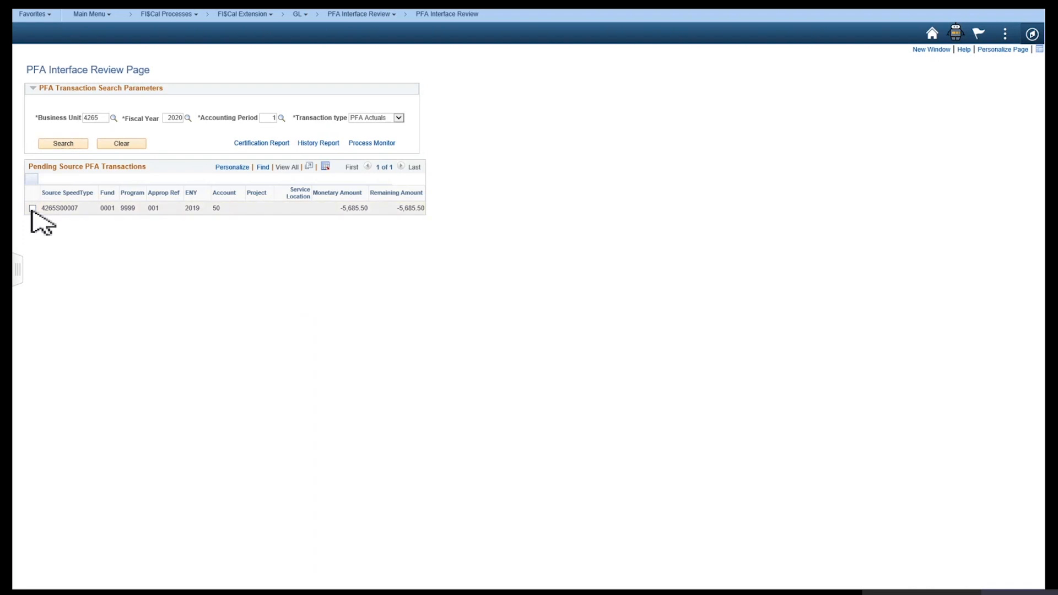
# Step: Select source 4265S00007 to list its twelve pending targets, targets 1–7 checked
pyautogui.click(33, 208)
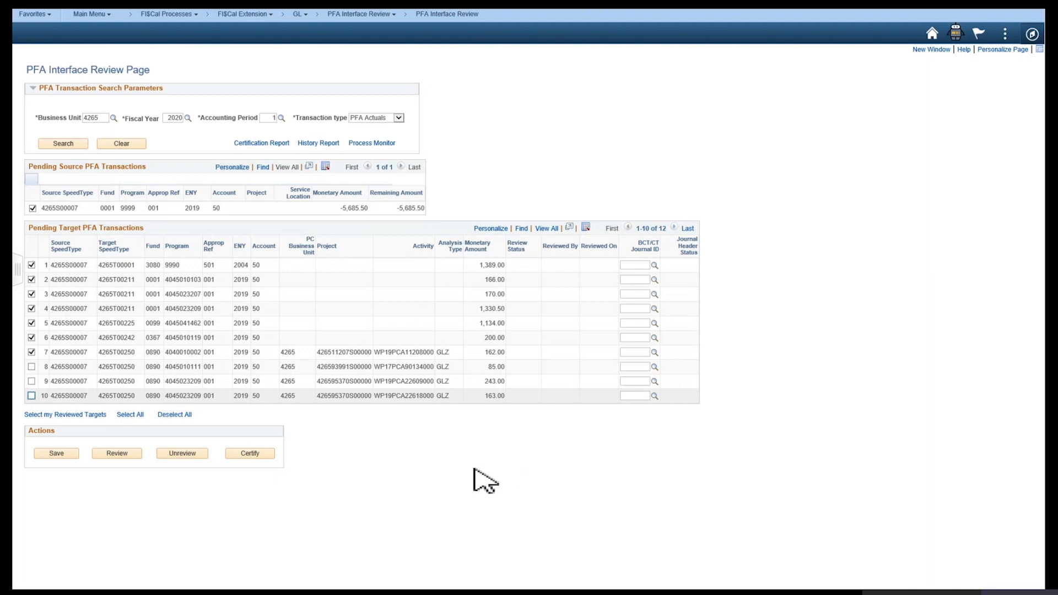
pyautogui.moveTo(465, 483)
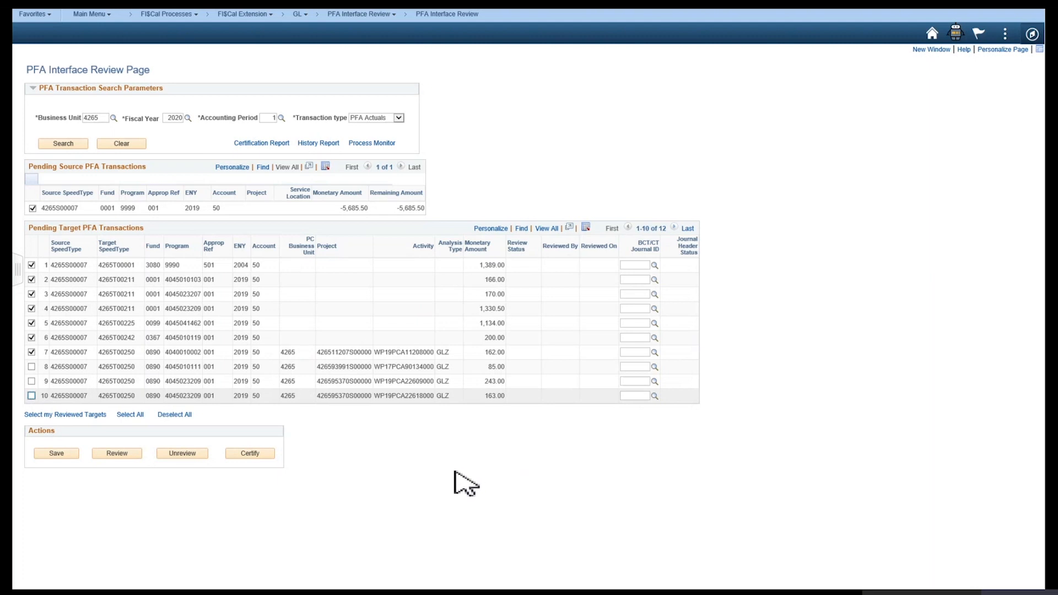
pyautogui.moveTo(399, 485)
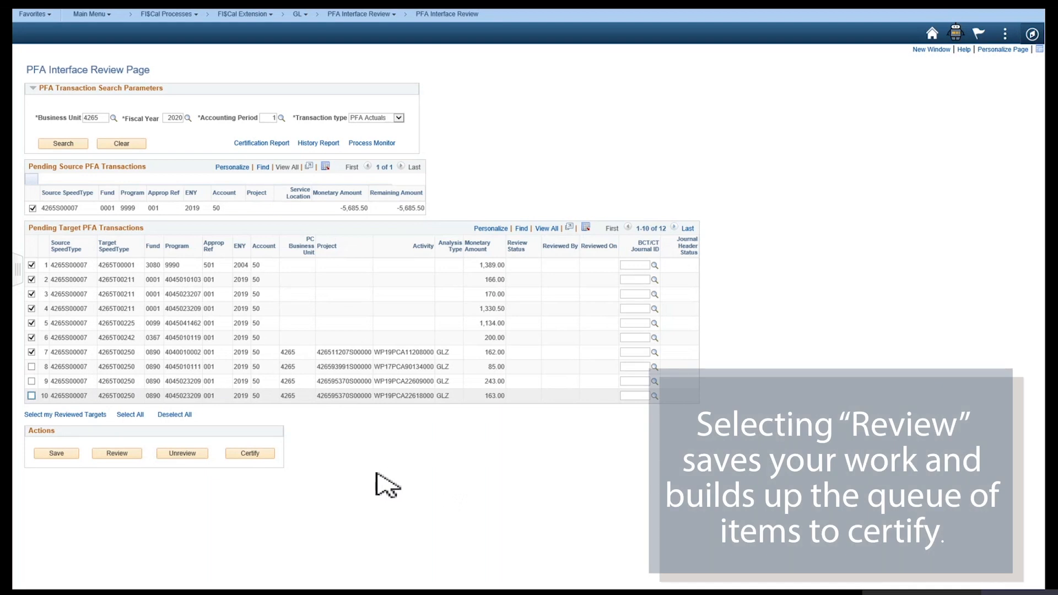
pyautogui.moveTo(116, 453)
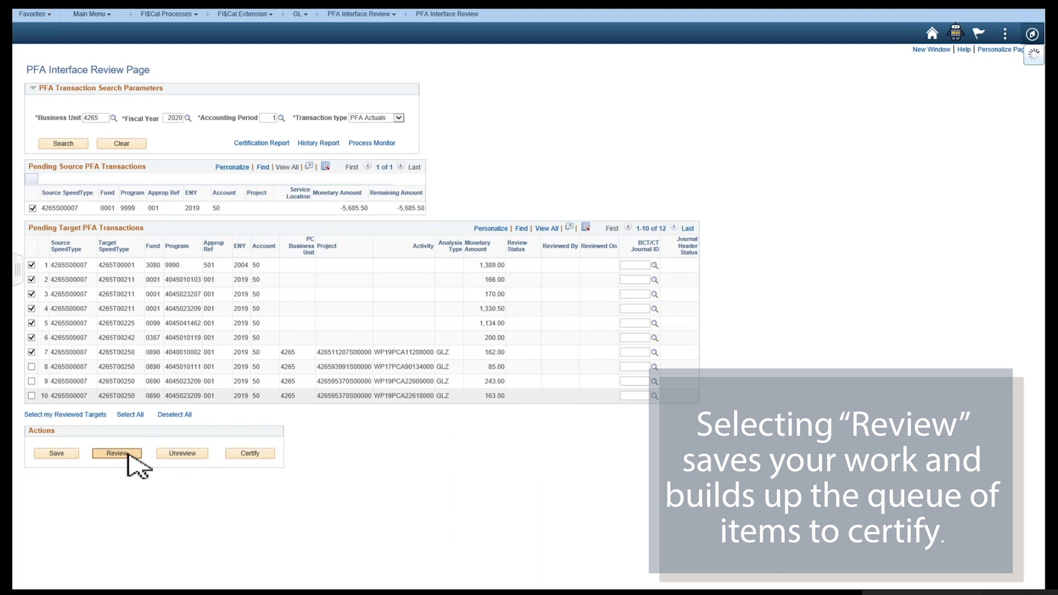
# Step: Review the seven checked targets, then select only my reviewed targets for certification
pyautogui.click(116, 453)
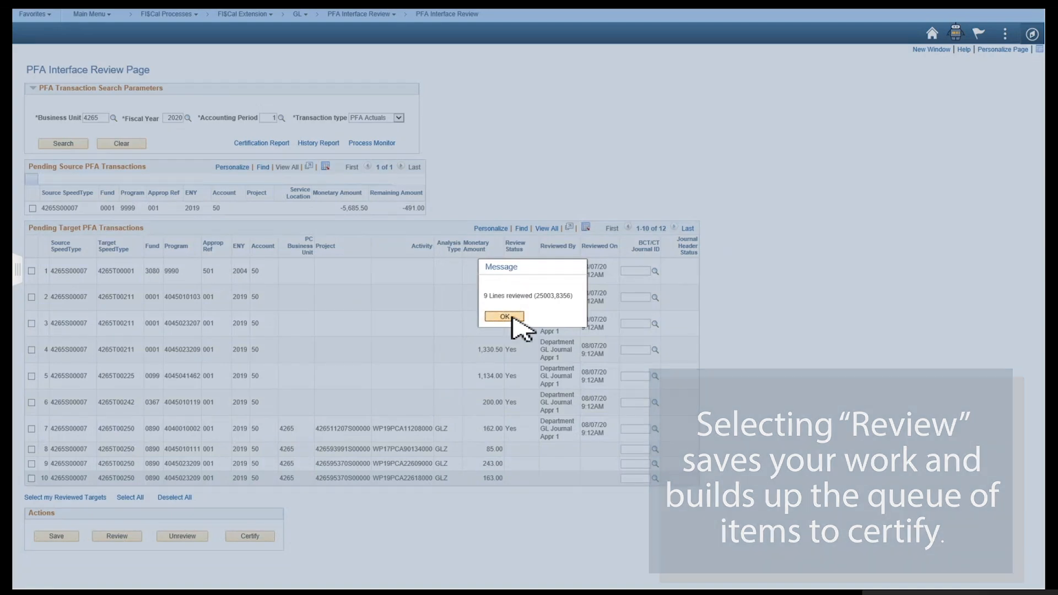
pyautogui.click(504, 317)
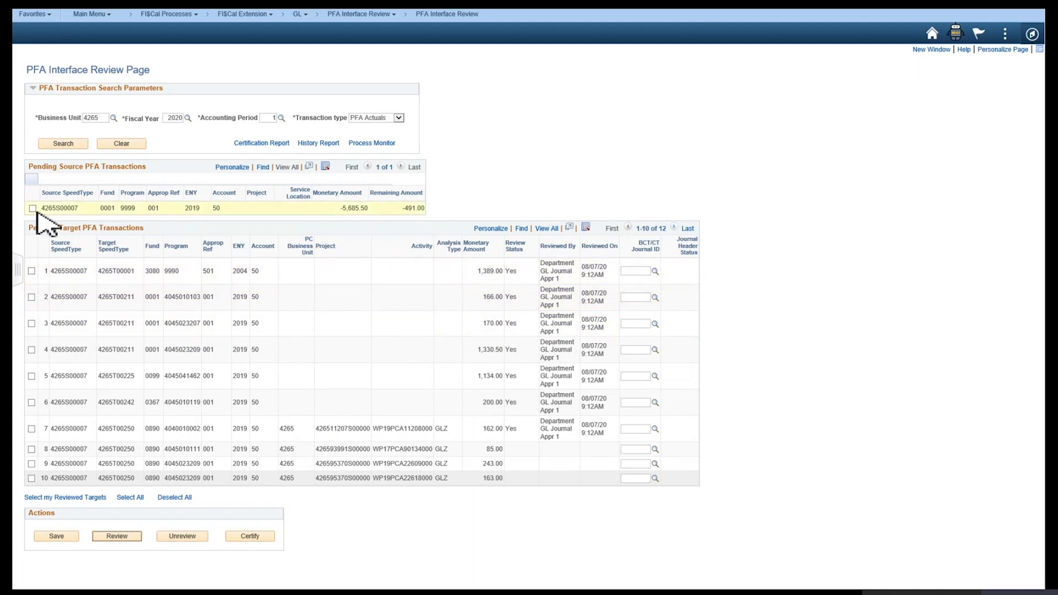
pyautogui.click(130, 497)
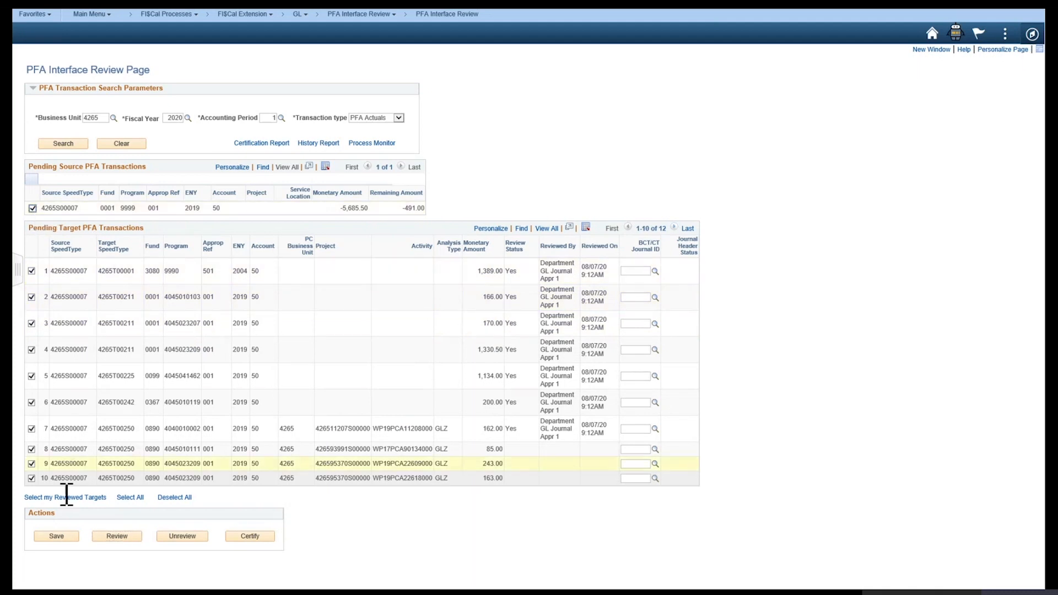
pyautogui.click(65, 497)
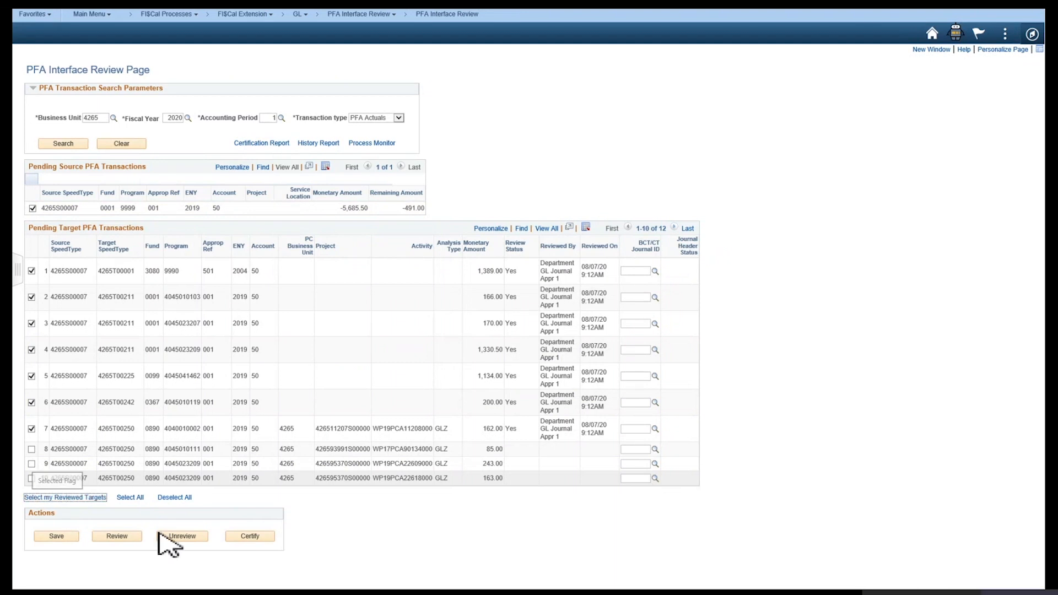
pyautogui.moveTo(250, 536)
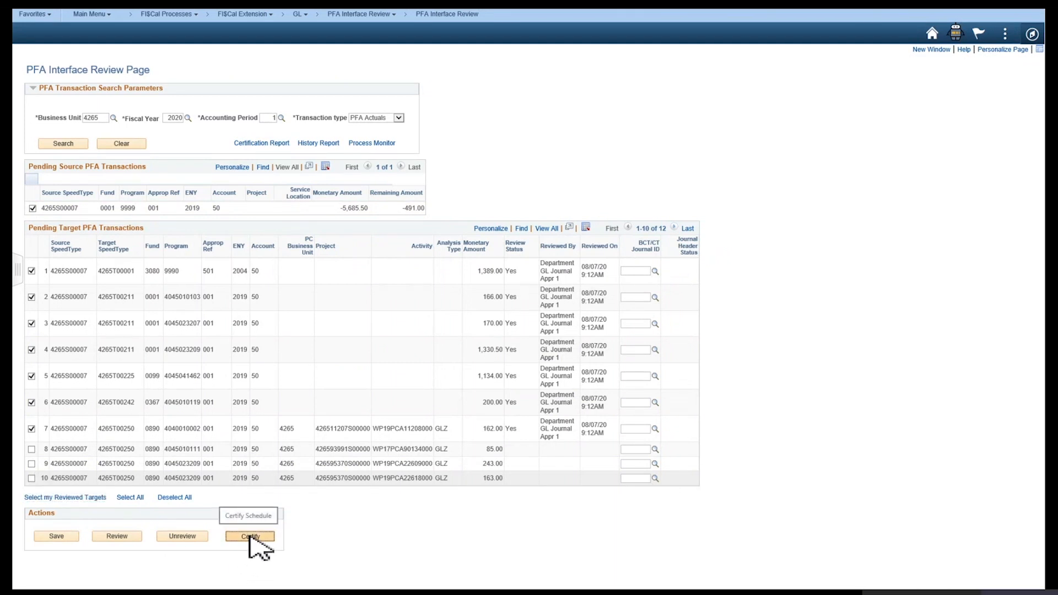
pyautogui.click(250, 536)
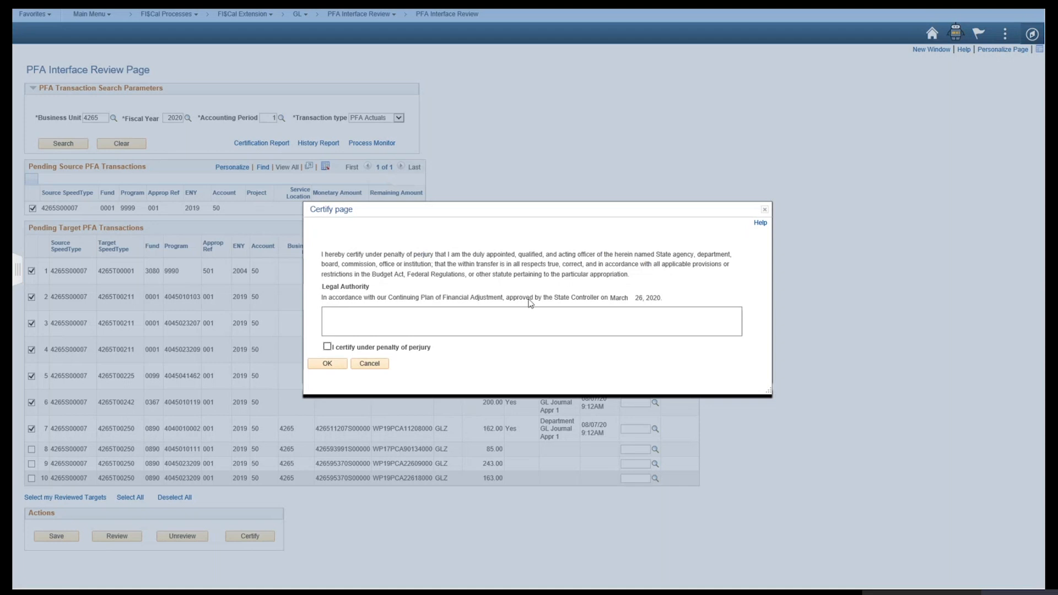
# Step: Certify with the Plan of Financial Adjustment PH-101 legal authority text and perjury attestation
pyautogui.write("In accordance with our continuing Plan of Financial Adjustment No. PH-101 approved by State Controller's on March 26, 2020, we request the following transfer of funds be made for actual expenditures for the month of July 2020")
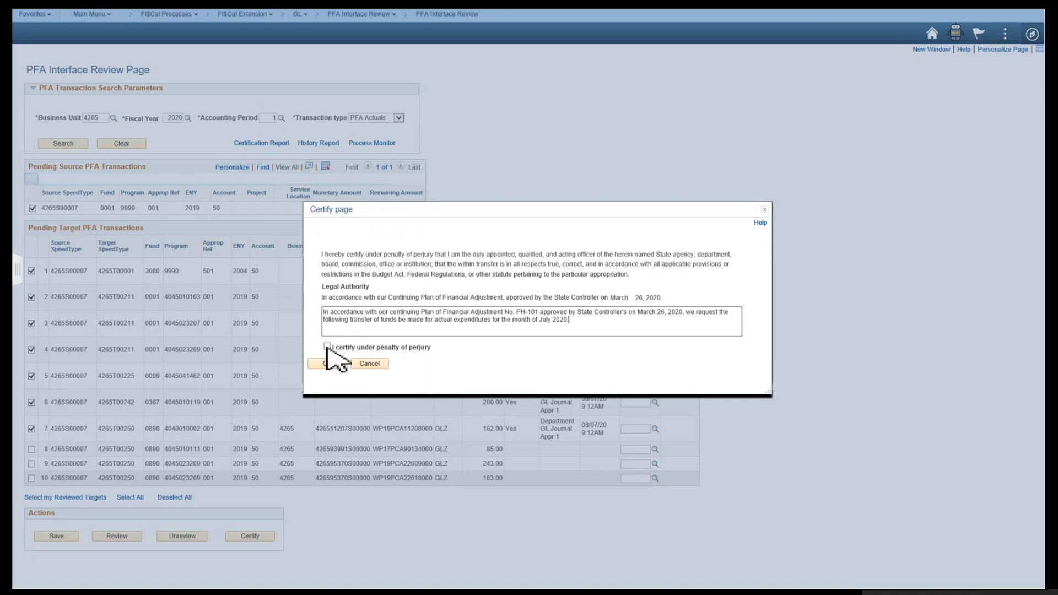
pyautogui.click(328, 347)
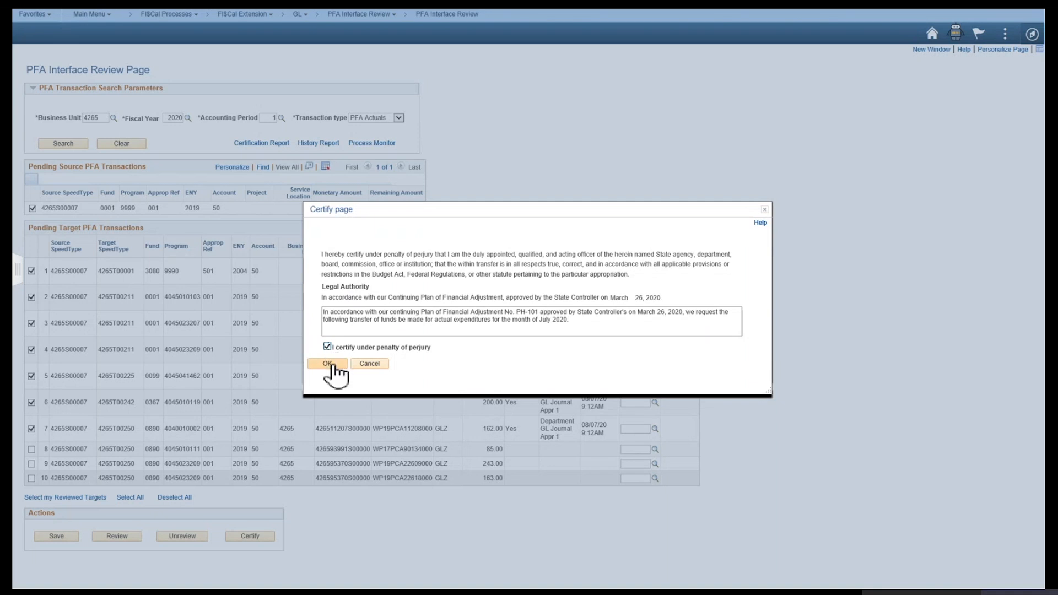
pyautogui.click(326, 363)
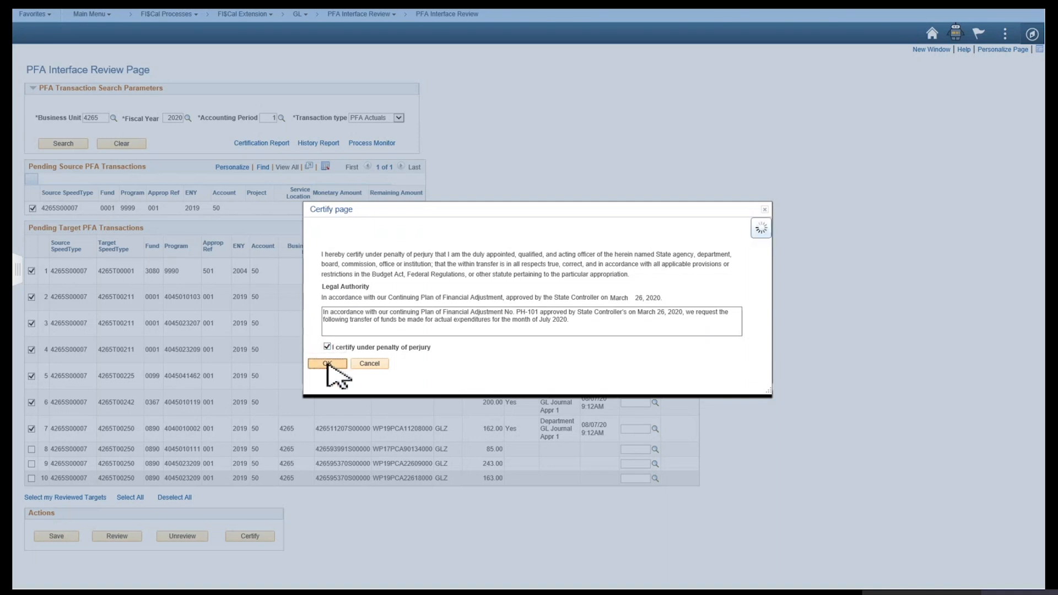
pyautogui.click(325, 363)
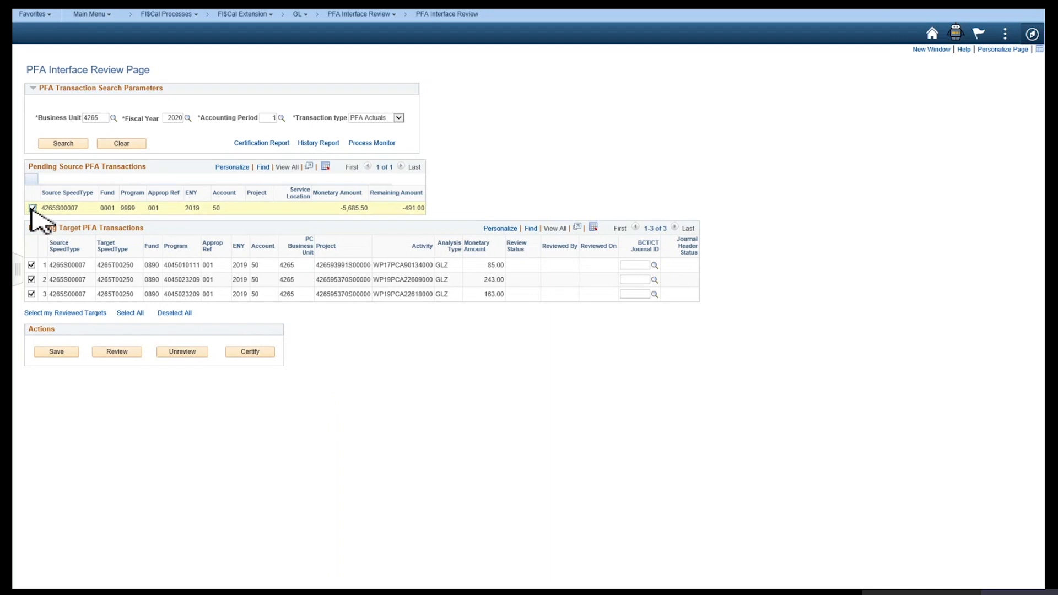
# Step: Untick and re-tick source 4265S00007 to confirm three targets remain
pyautogui.click(31, 208)
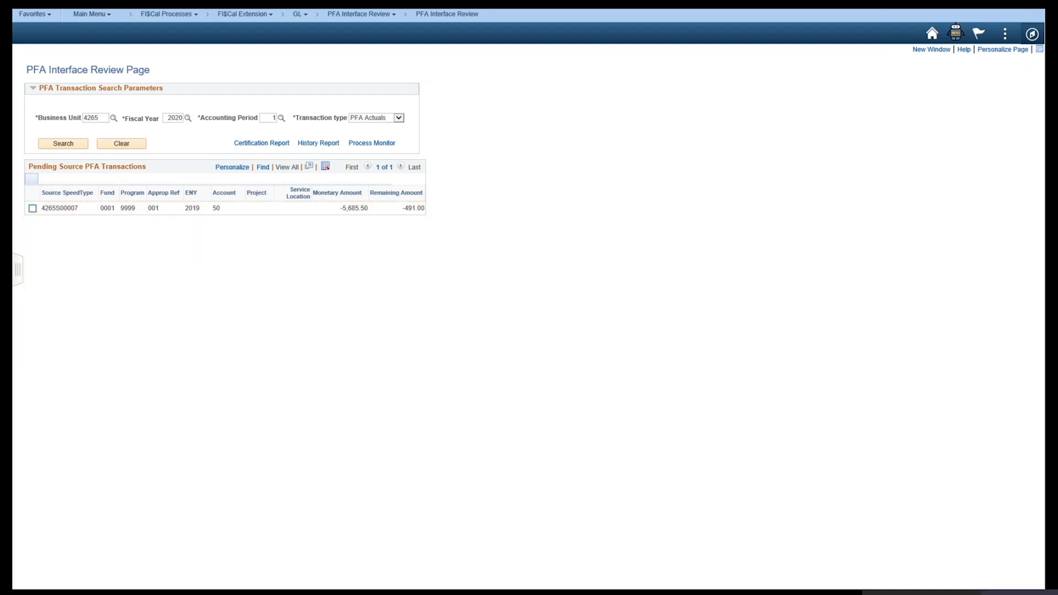
pyautogui.moveTo(417, 398)
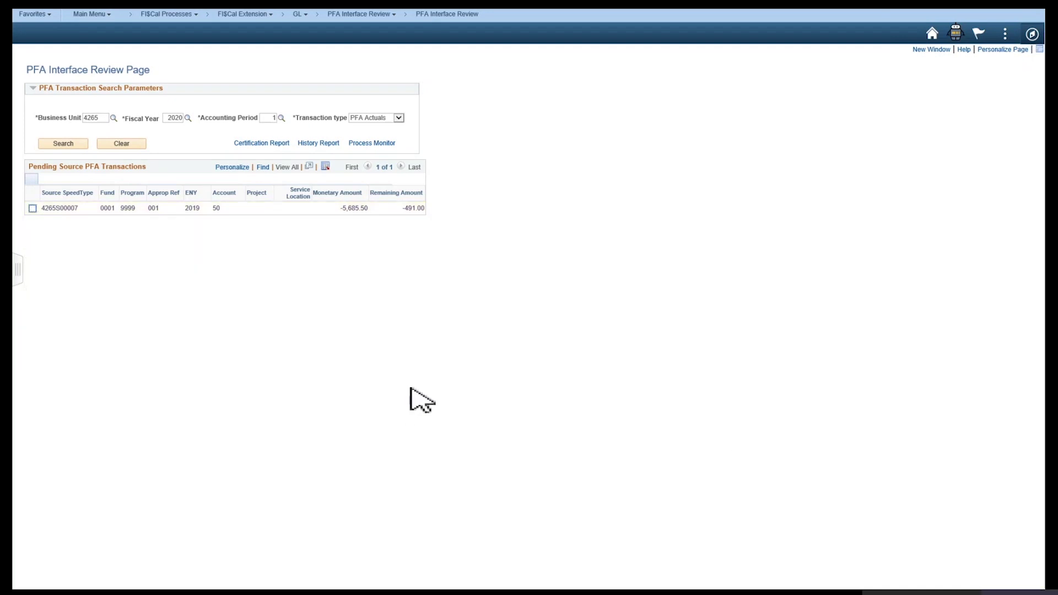
pyautogui.moveTo(266, 356)
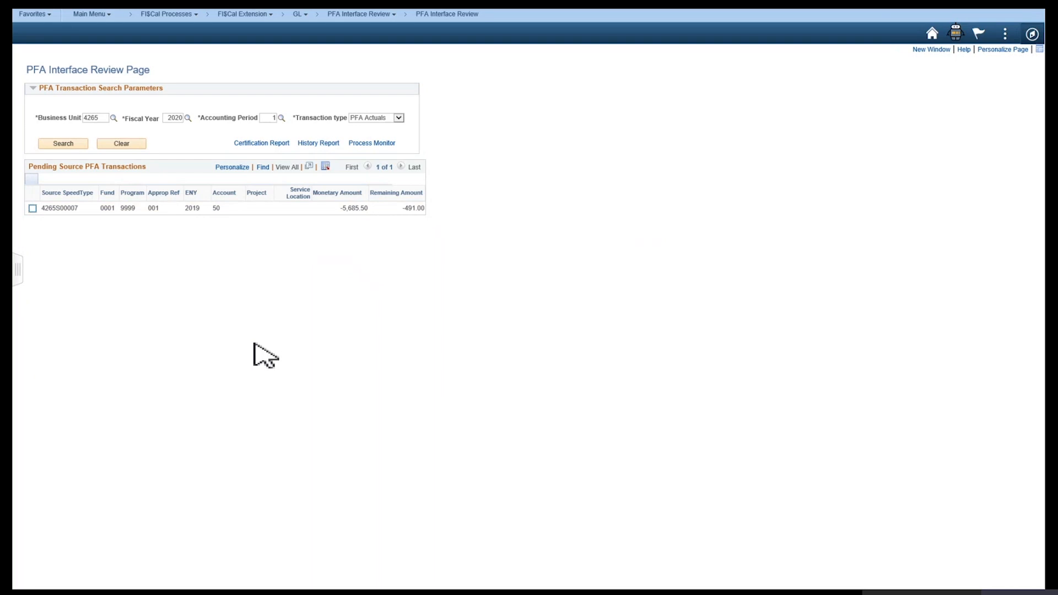
pyautogui.moveTo(251, 345)
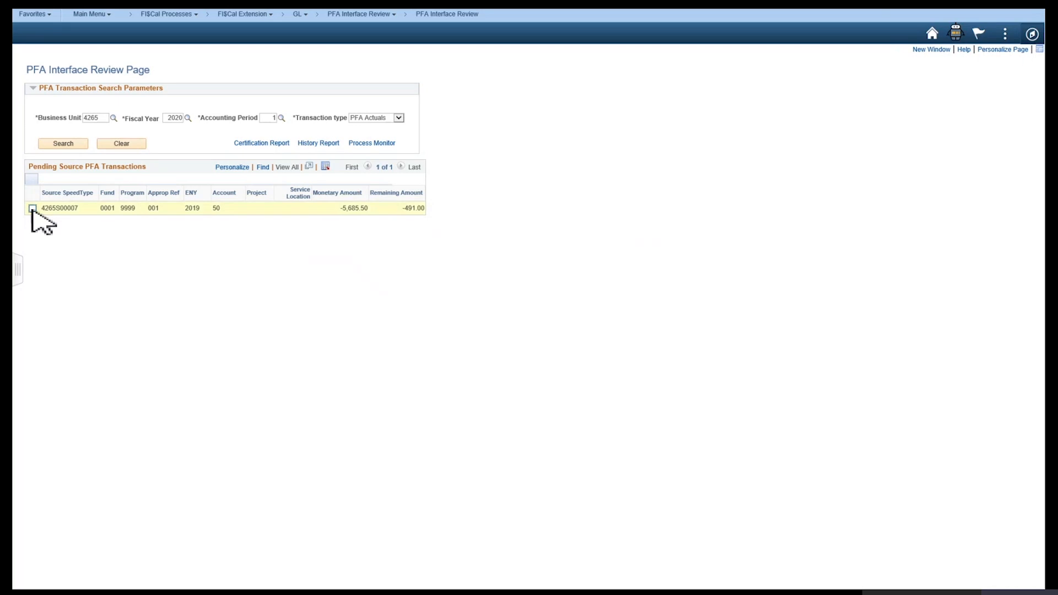
pyautogui.click(32, 208)
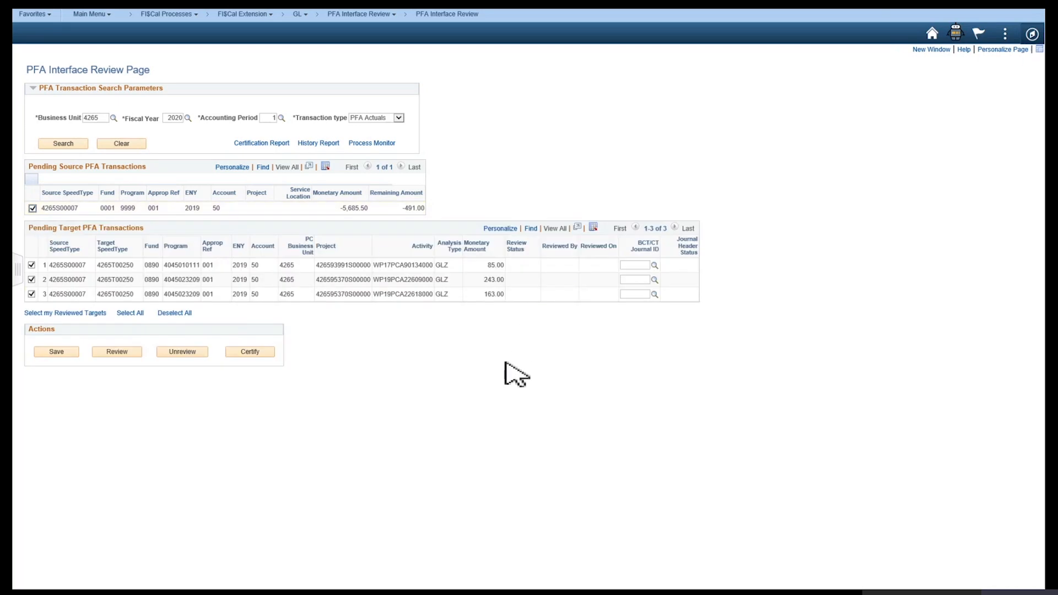